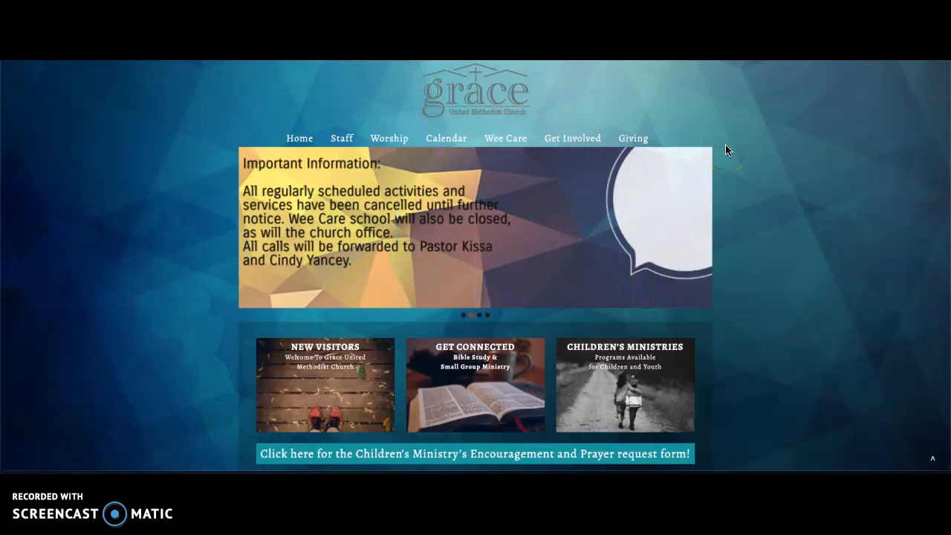
pyautogui.moveTo(730, 150)
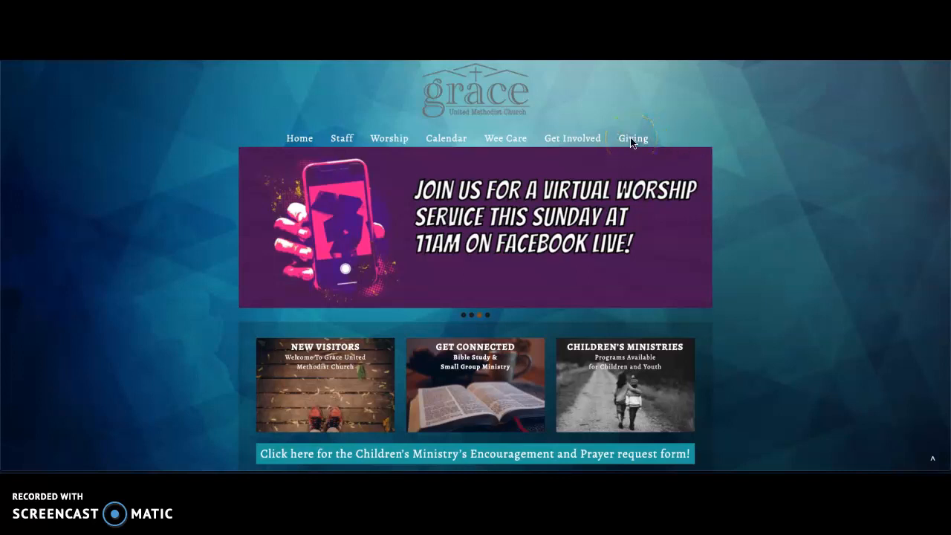
# Open the church's Giving page and start an online donation with DONATE NOW
pyautogui.click(633, 138)
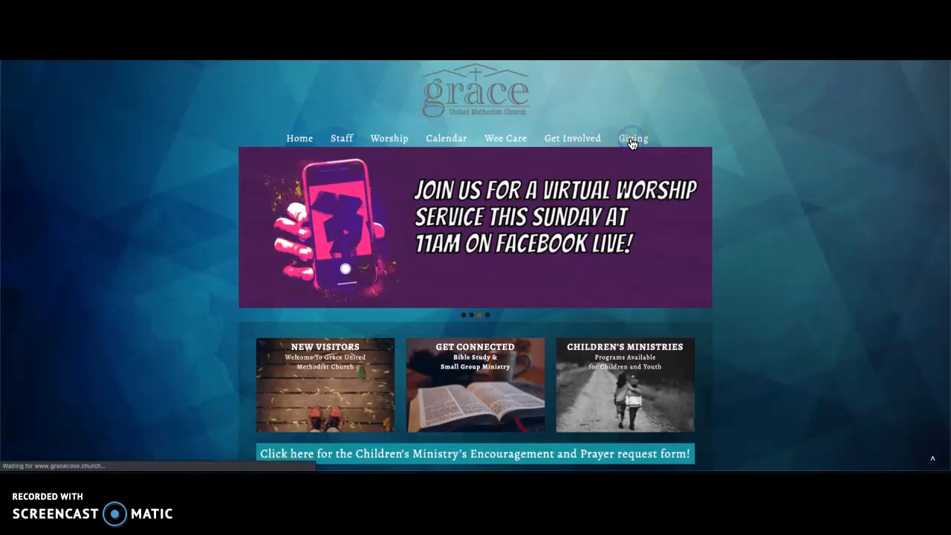
pyautogui.click(632, 138)
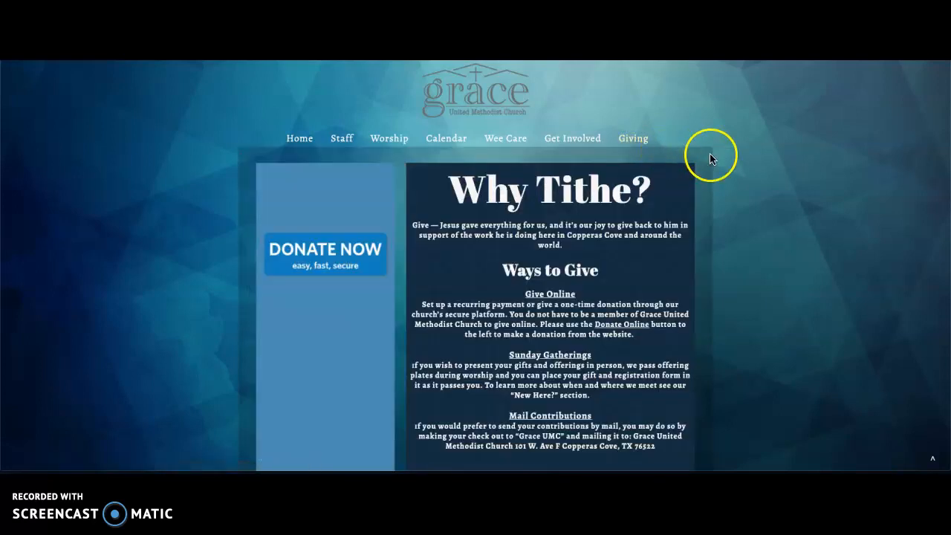
pyautogui.moveTo(483, 160)
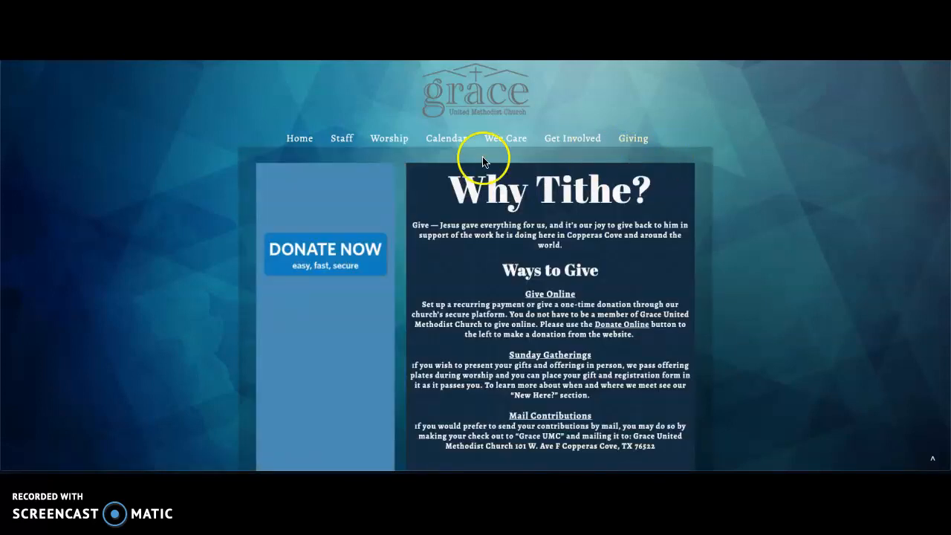
pyautogui.click(325, 253)
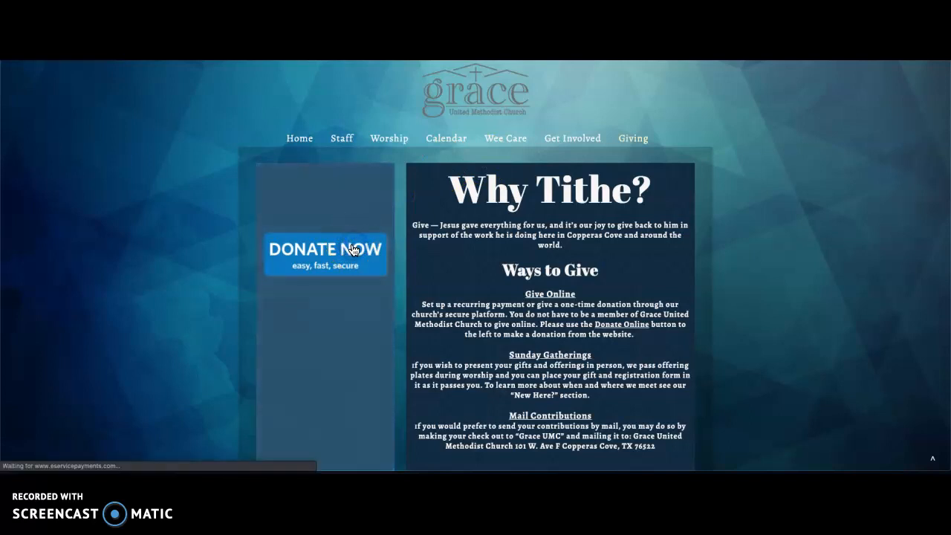
pyautogui.click(324, 250)
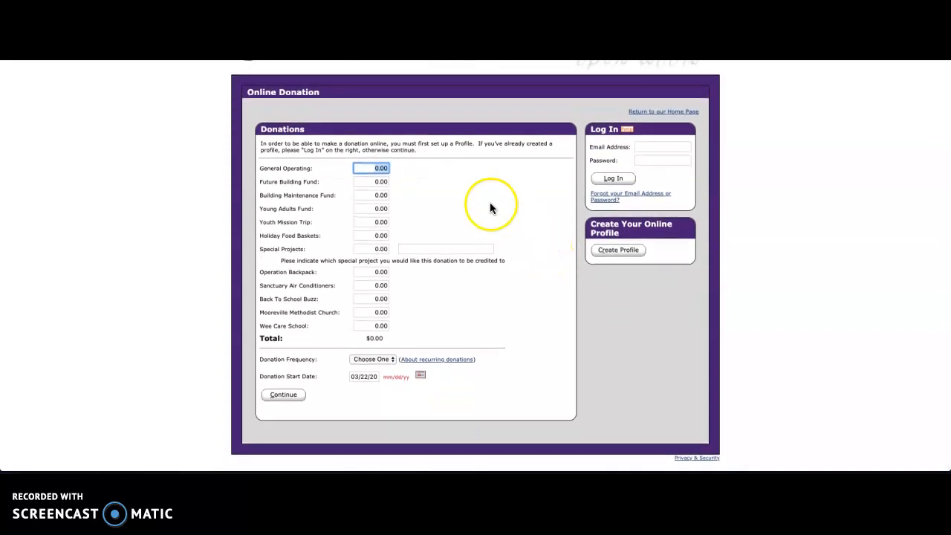
pyautogui.moveTo(379, 299)
pyautogui.write('5')
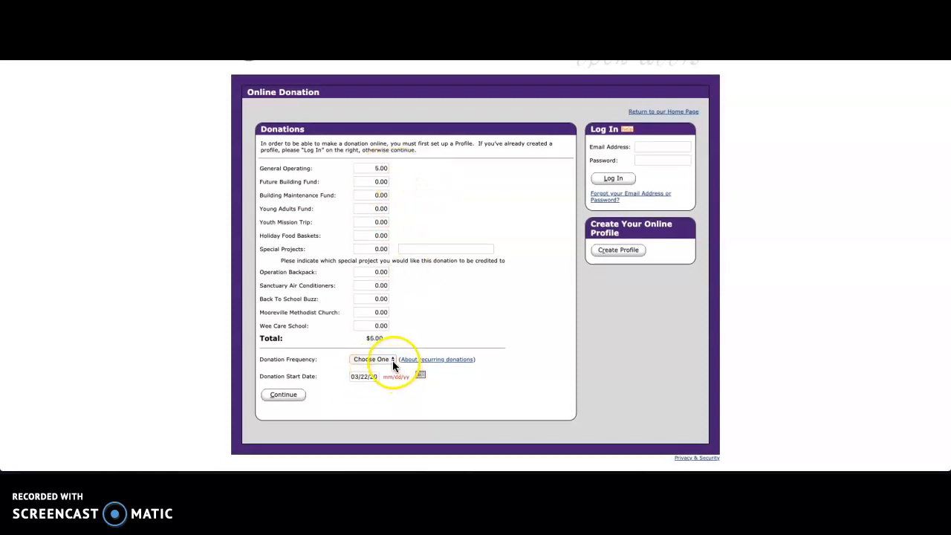
# Set the General Operating donation frequency to One Time
pyautogui.click(371, 359)
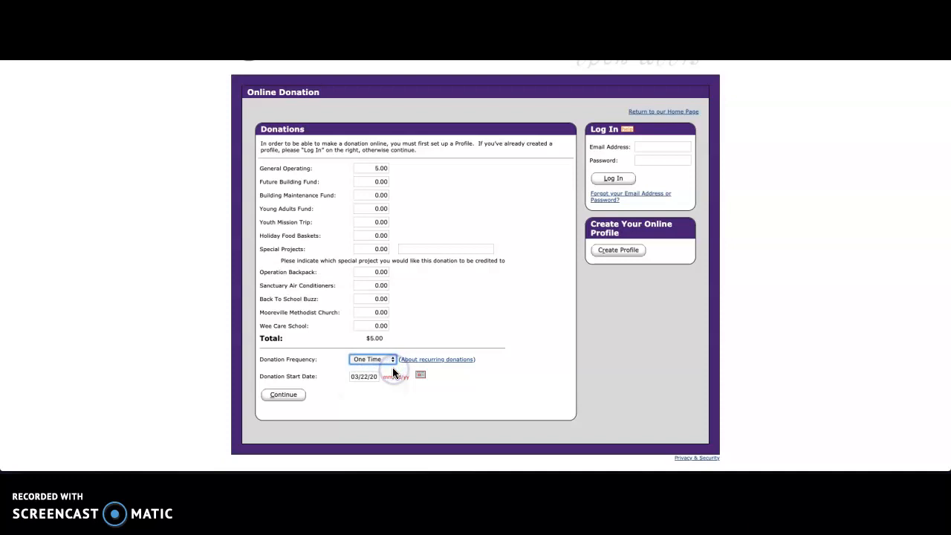
pyautogui.click(283, 394)
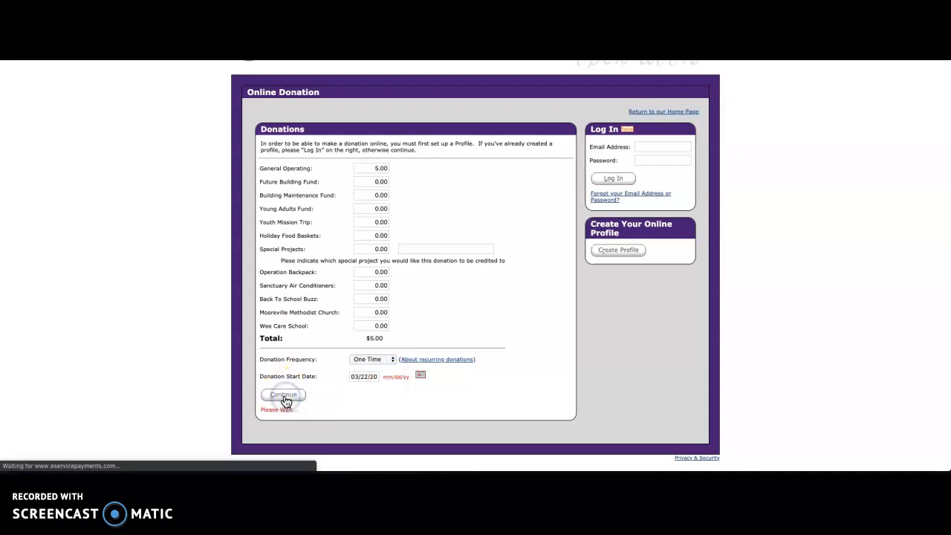
# Continue to the Donation Information page and scroll through the empty name, address and card fields
pyautogui.click(283, 394)
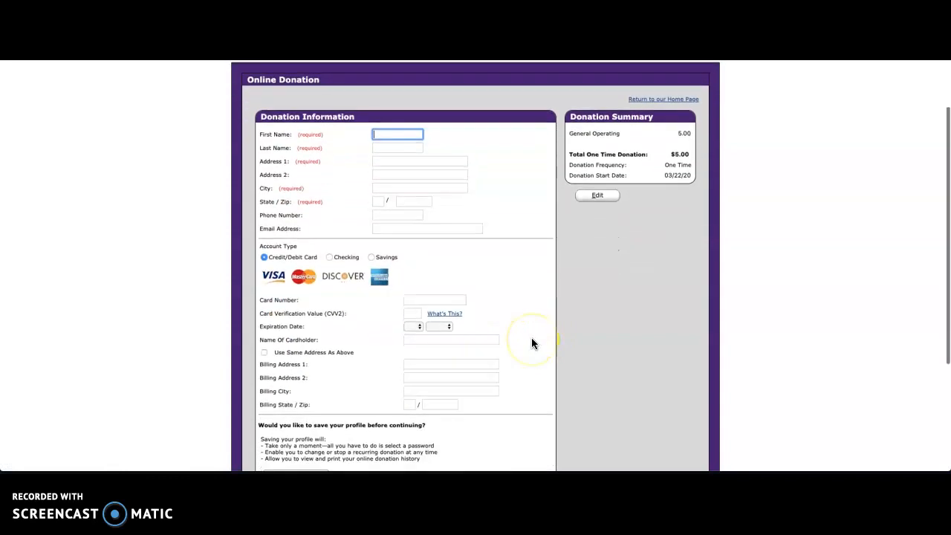
pyautogui.scroll(-3)
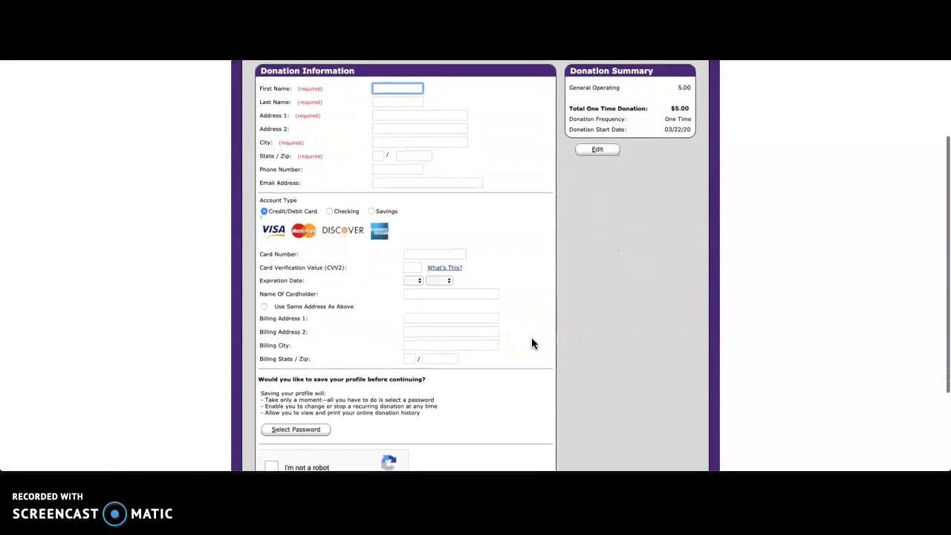
pyautogui.scroll(-3)
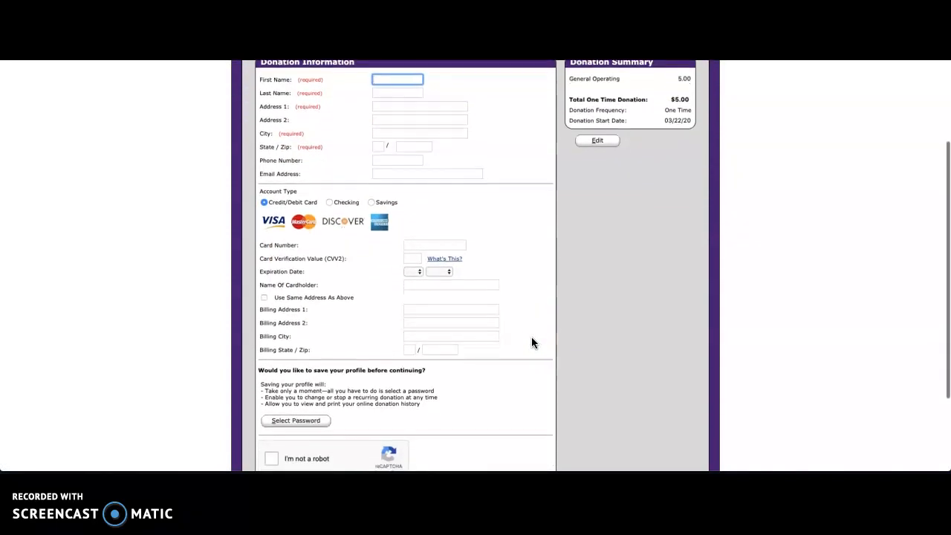
pyautogui.scroll(-3)
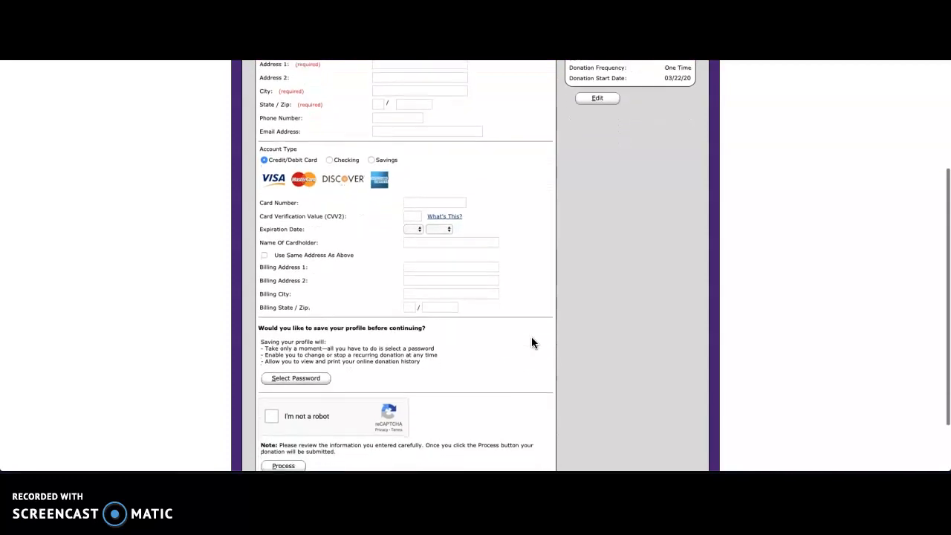